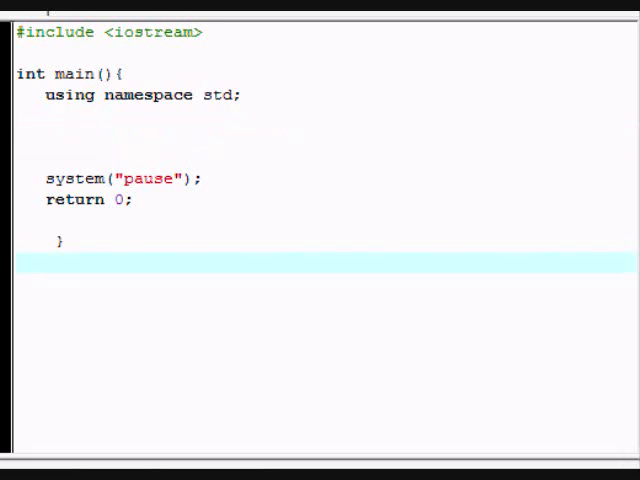
mouse_move(430, 424)
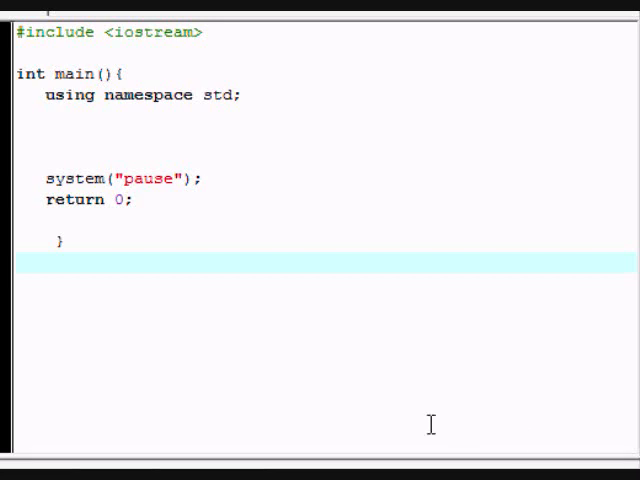
- Declare double a in main and assign it a = sqrt(550)
click(208, 138)
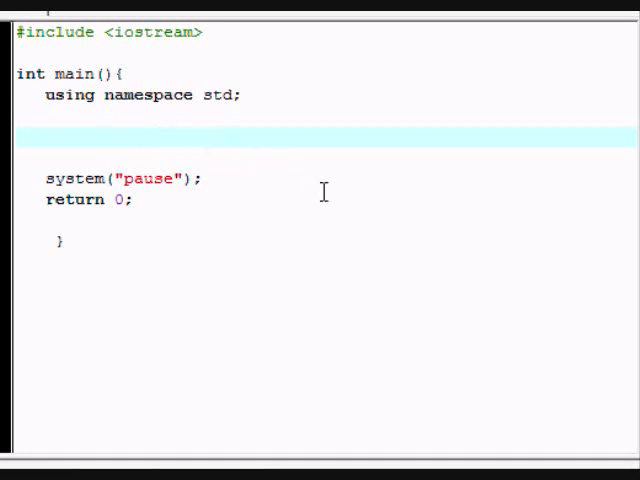
text(double)
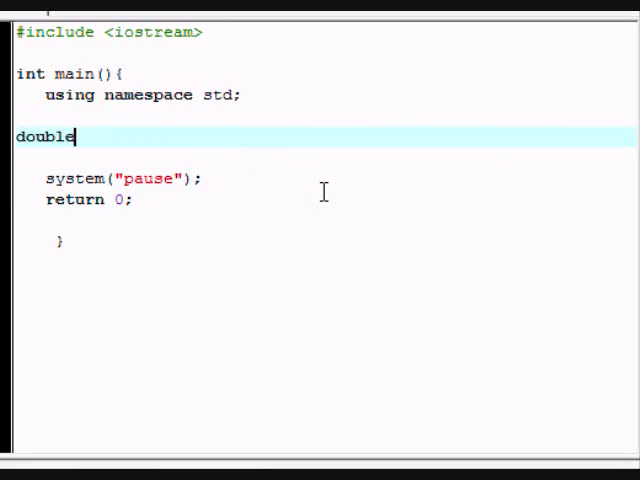
text(a;)
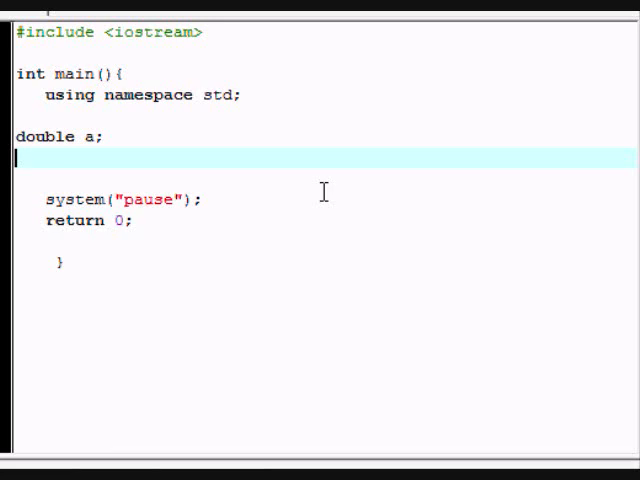
text(a)
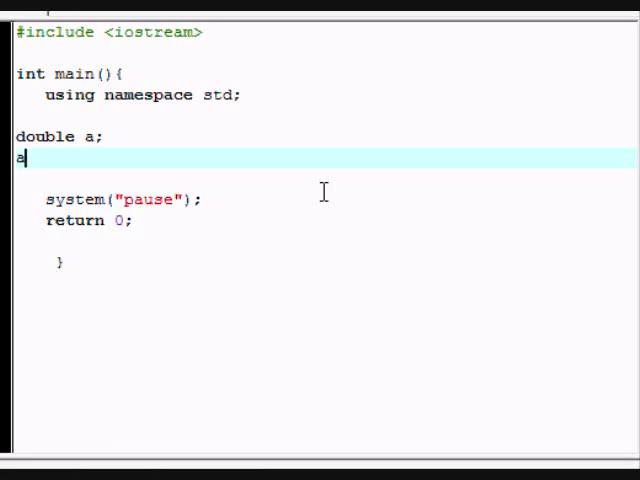
text(= sq)
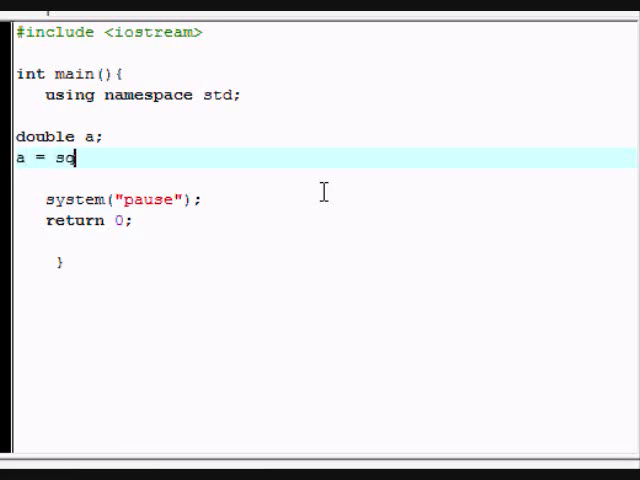
text(rt)
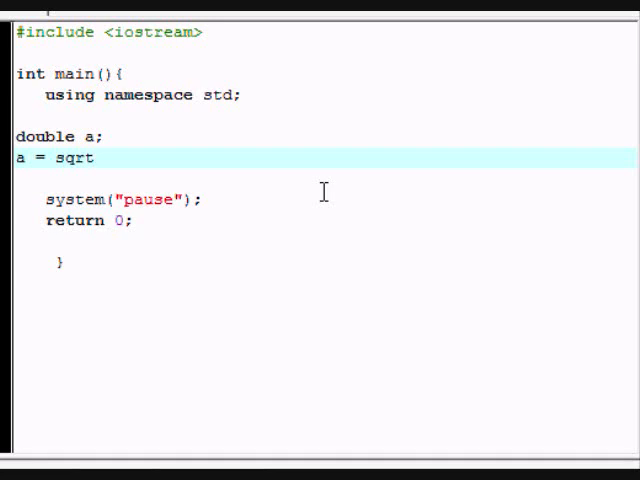
click(94, 158)
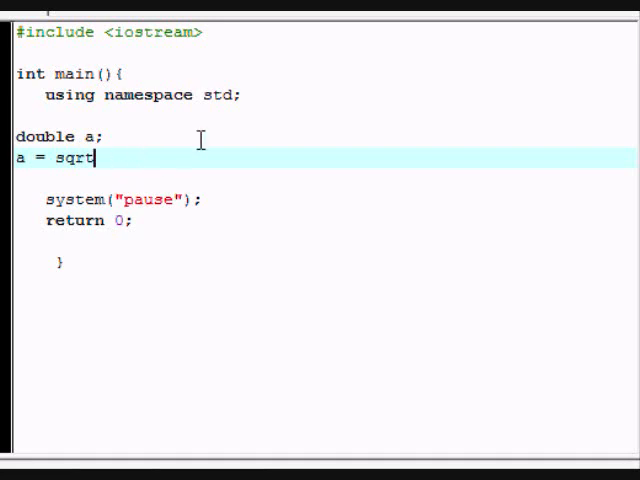
text(()
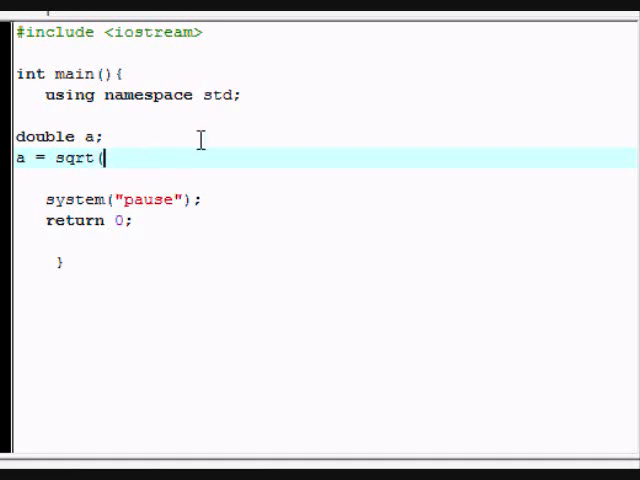
text(550)
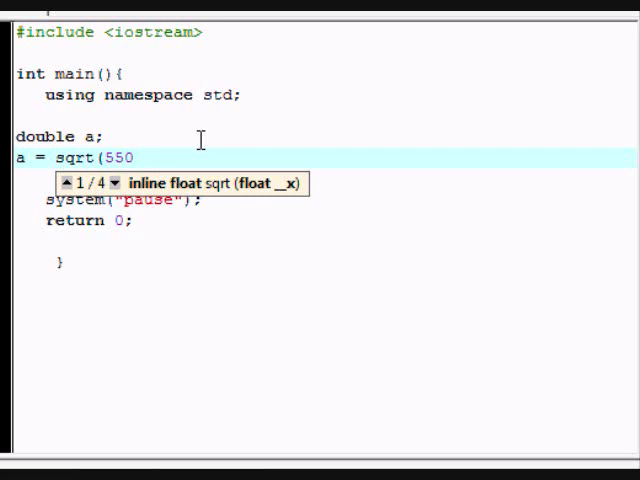
text();)
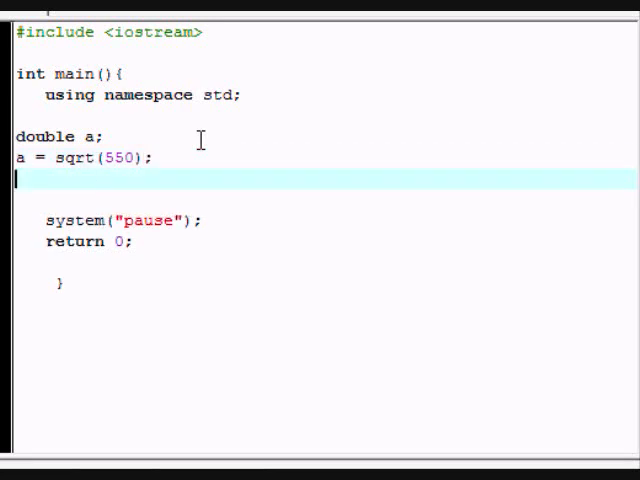
- Start the output statement cout << a to print the result
text(cout <)
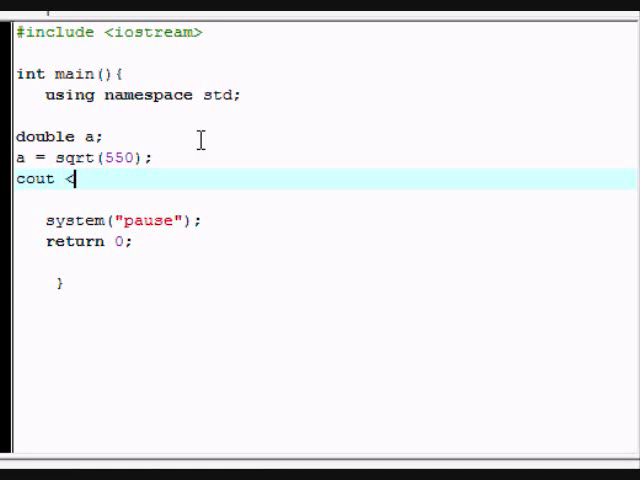
text(< a)
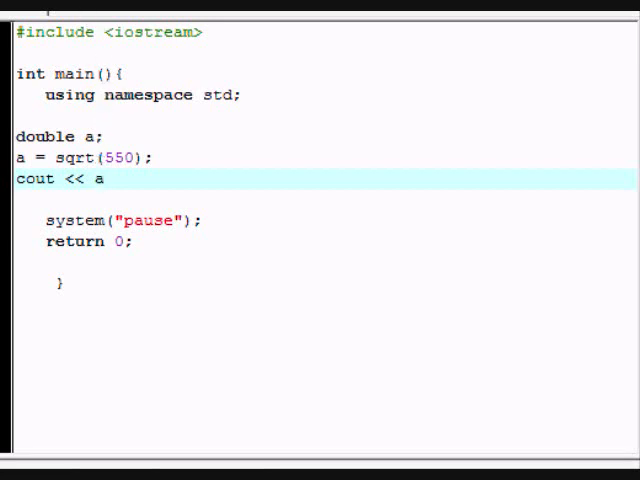
- Compile, see sqrt reported undeclared, and add #include <cmath> below iostream
click(52, 156)
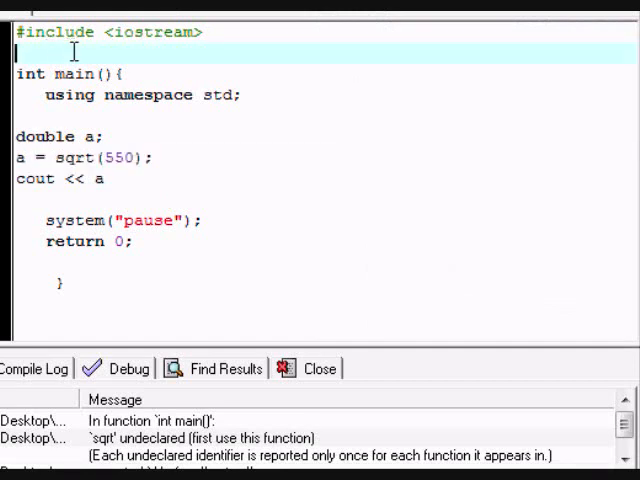
text(#include)
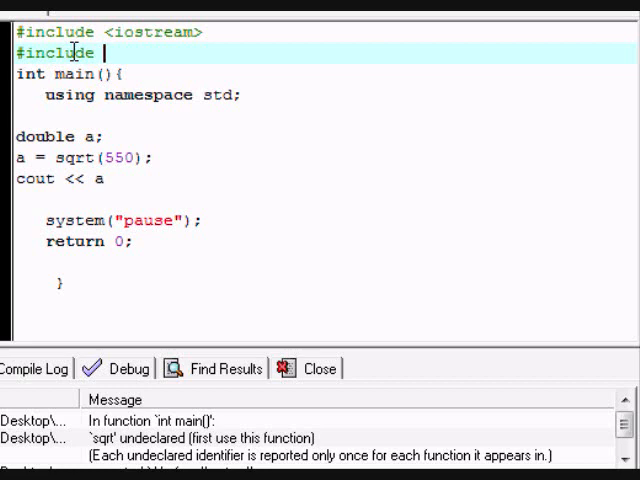
text(<cmath>)
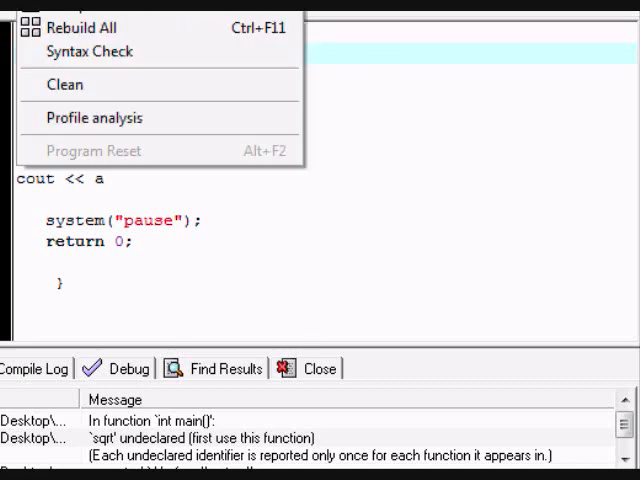
- Compile and run the fixed program so the console prints 23.4521
click(180, 184)
text(;)
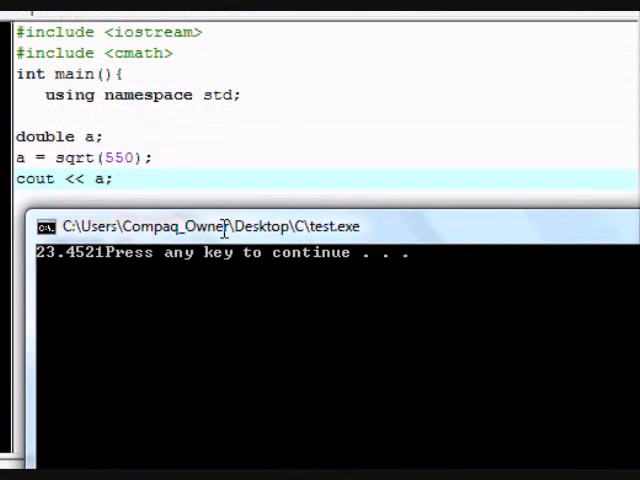
mouse_move(80, 296)
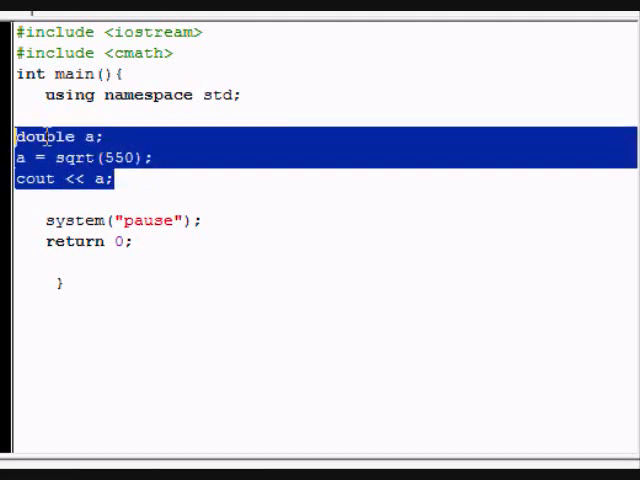
- Delete the three hard-coded square-root test lines from main
key(Delete)
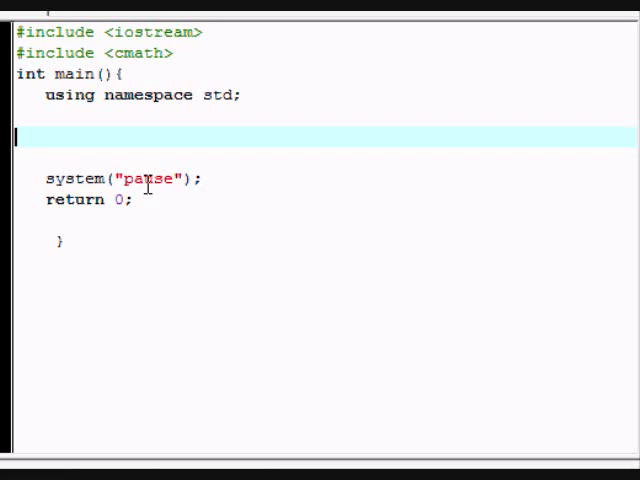
- Declare double number and read it from input with cin >> number
text(double r)
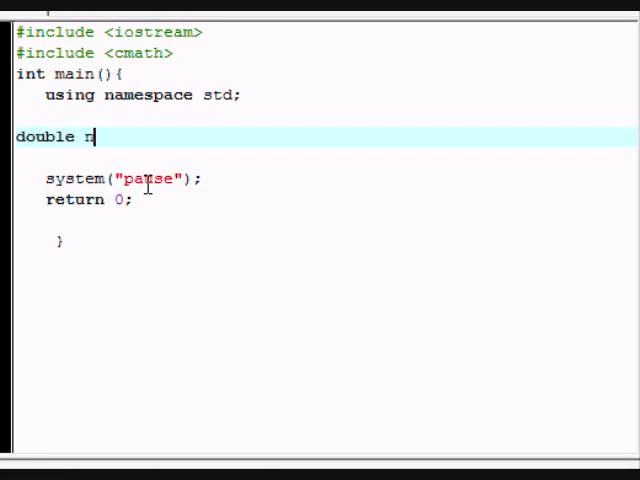
text(umber;)
text(double answer;)
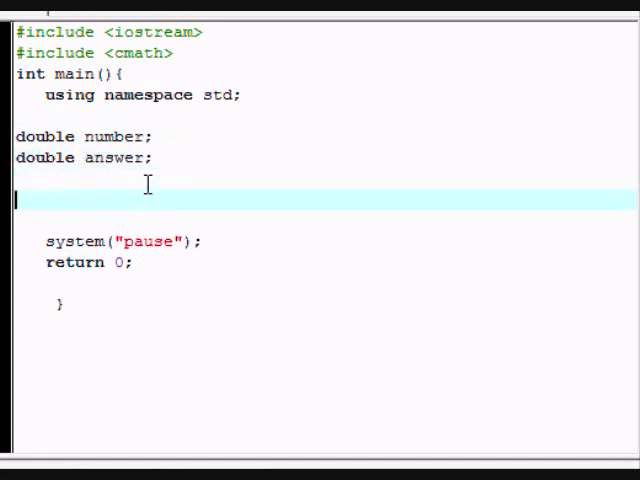
text(cin >)
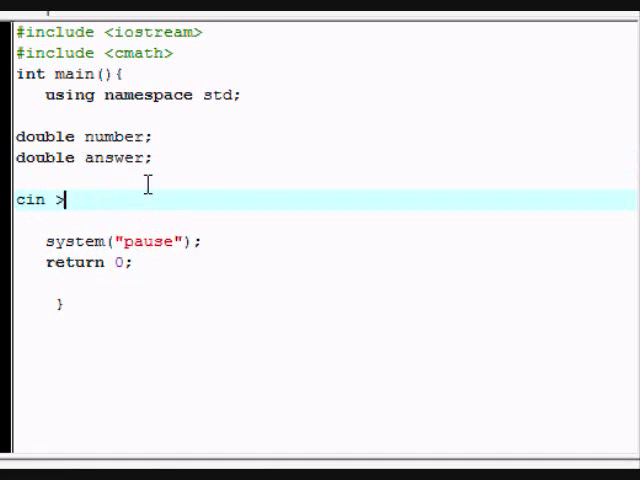
text(>)
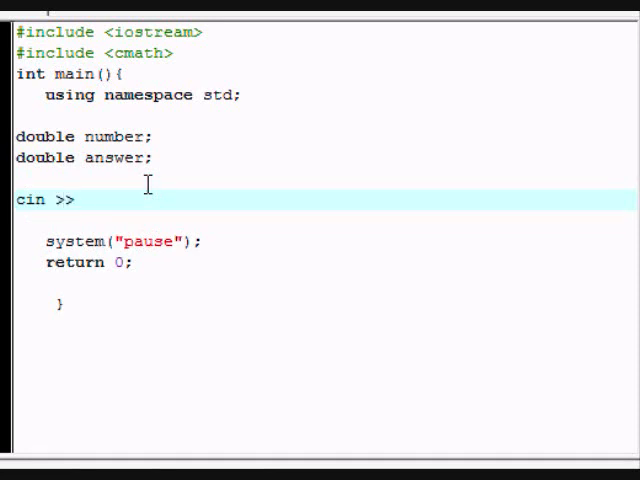
text(nu)
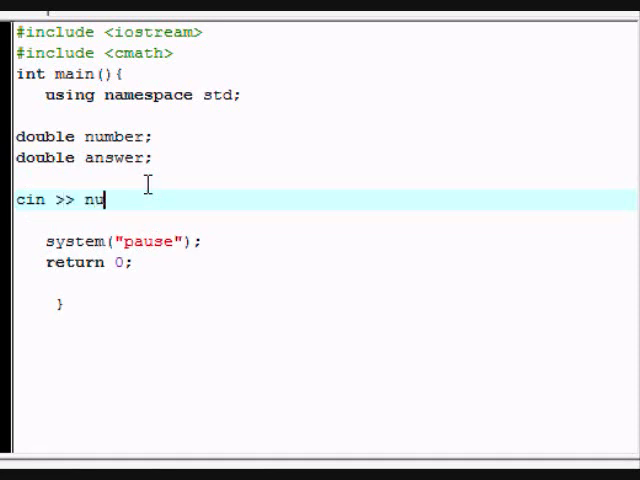
text(mber;)
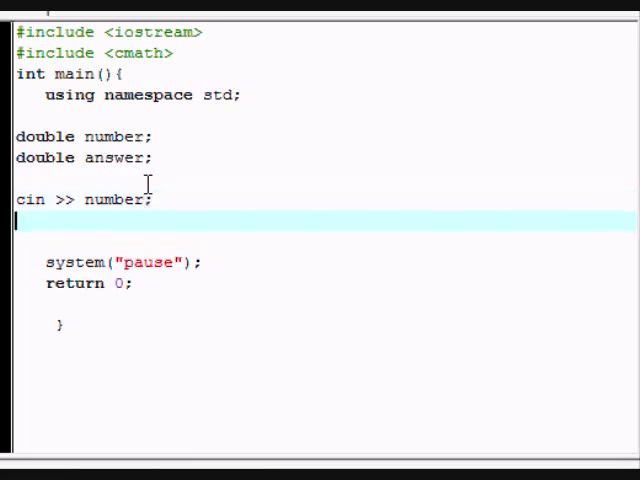
- Assign answer = sqrt(number)
text(answer)
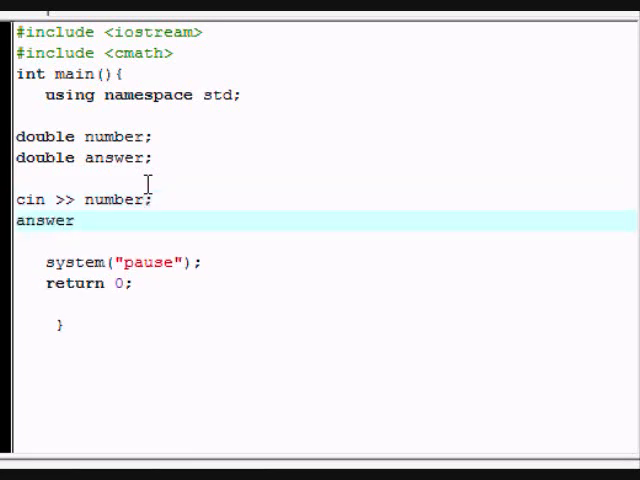
text(=)
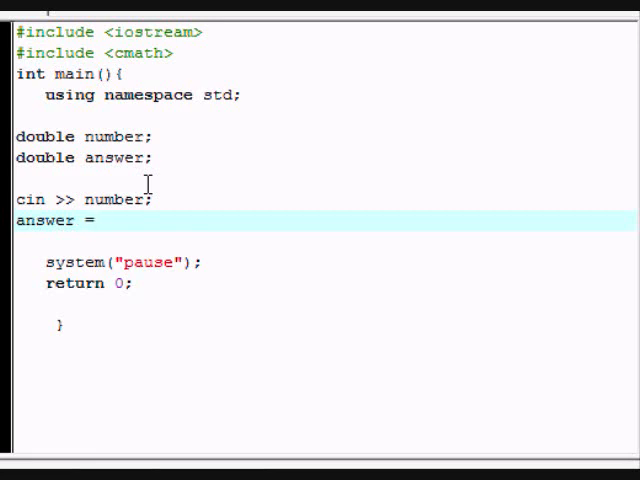
text(sqrt)
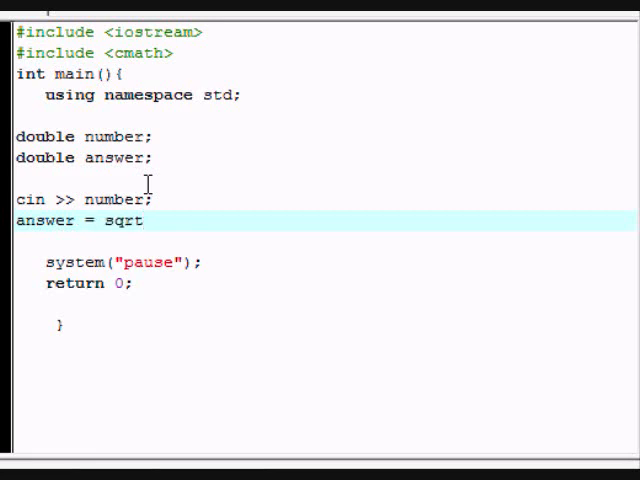
text((nu)
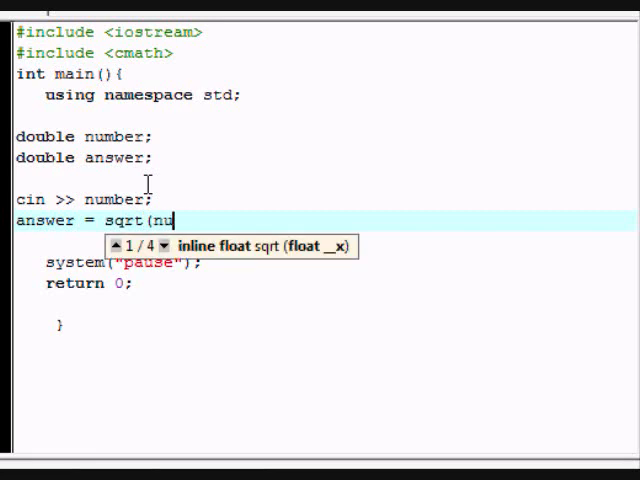
text(mber);)
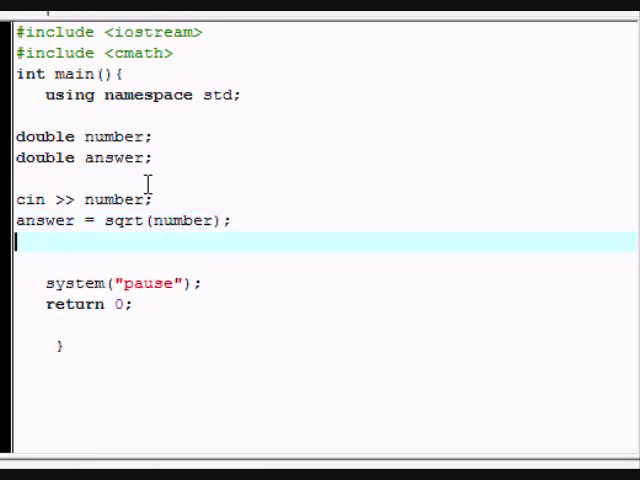
- Print the result with cout << answer << endl;
text(cout)
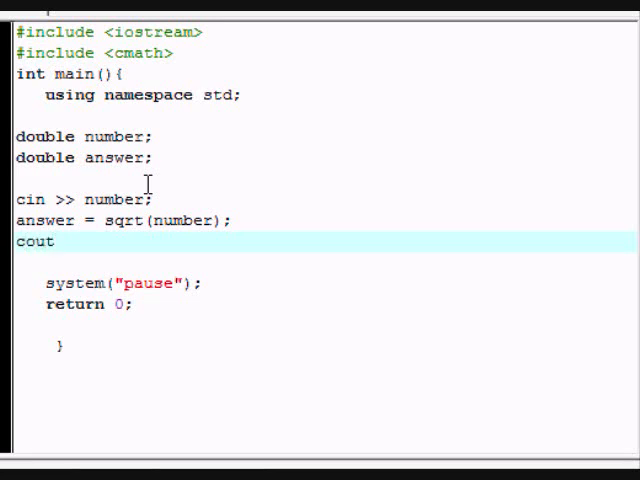
text(<< answer)
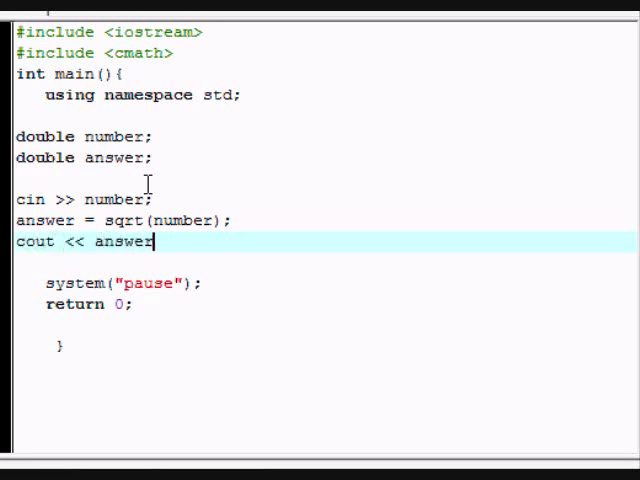
text(<< en)
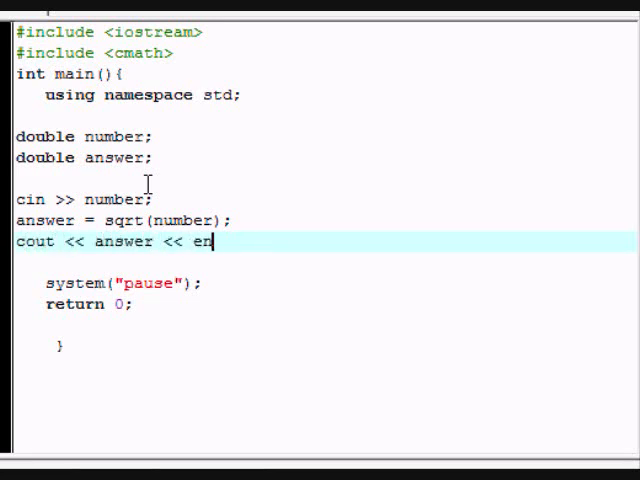
text(dl;)
text(2010)
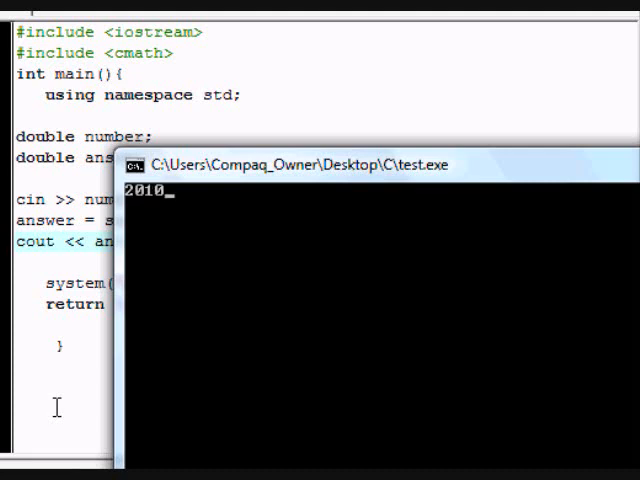
- Enter 2010 in the running console so it prints 44.833 as the square root
key(enter)
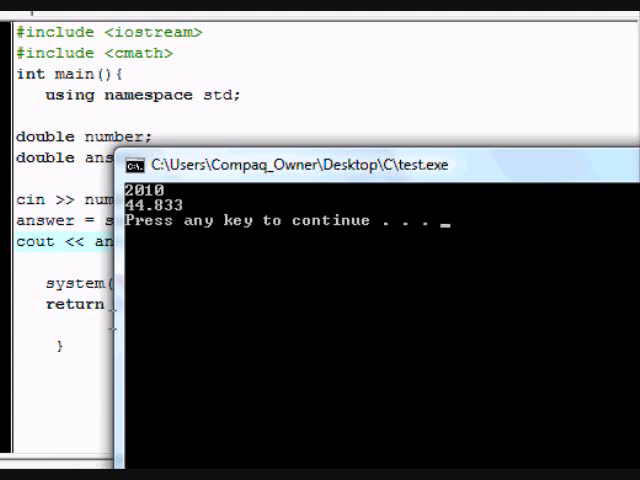
mouse_move(136, 224)
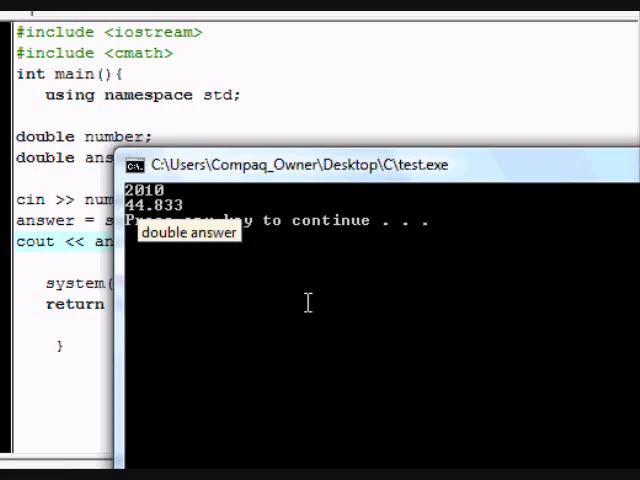
mouse_move(238, 276)
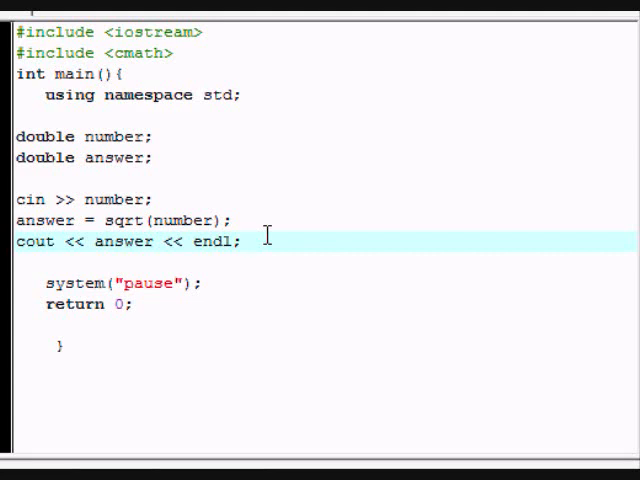
mouse_move(186, 192)
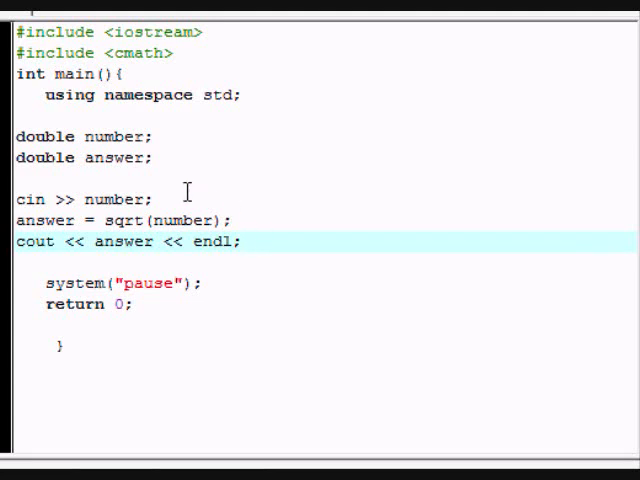